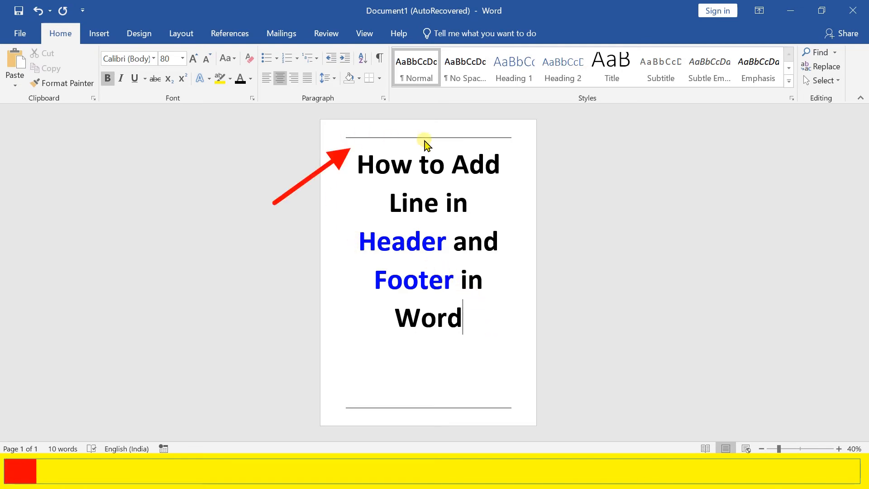
mouse_move(402, 417)
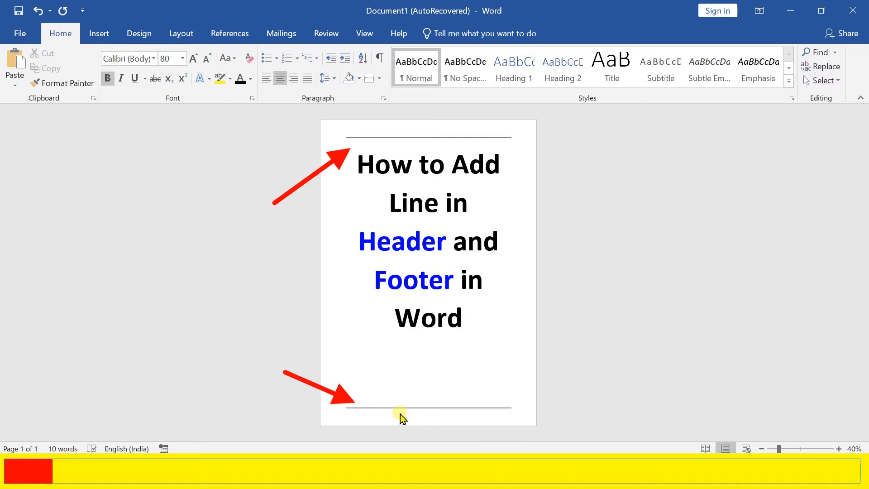
mouse_move(464, 350)
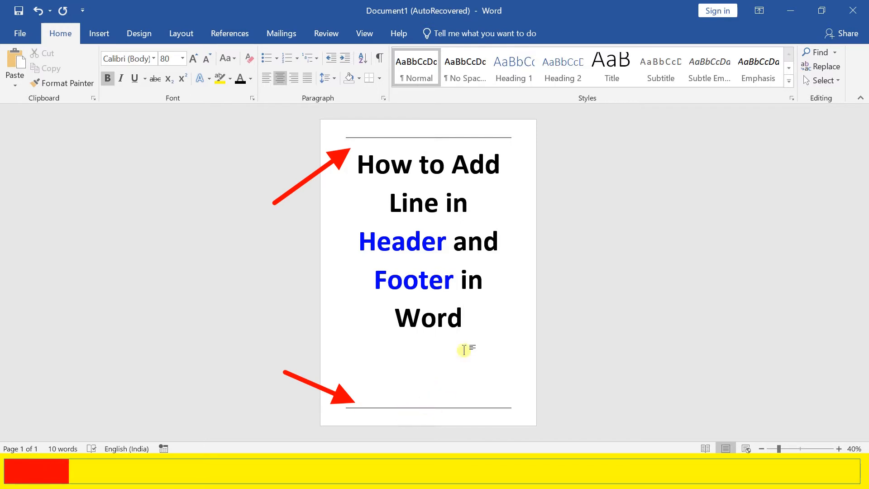
Show the Design ribbon above the title page
left_click(140, 33)
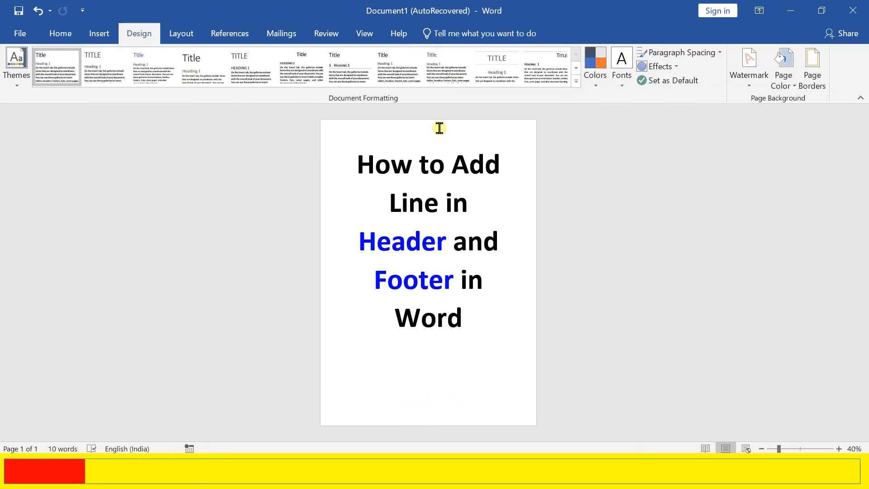
Open the header for editing and bring up the Design ribbon
double_click(440, 127)
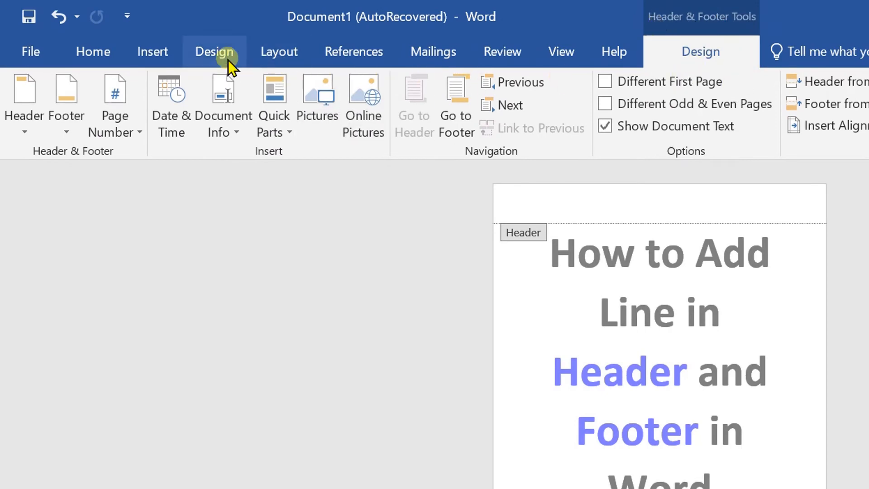
left_click(214, 51)
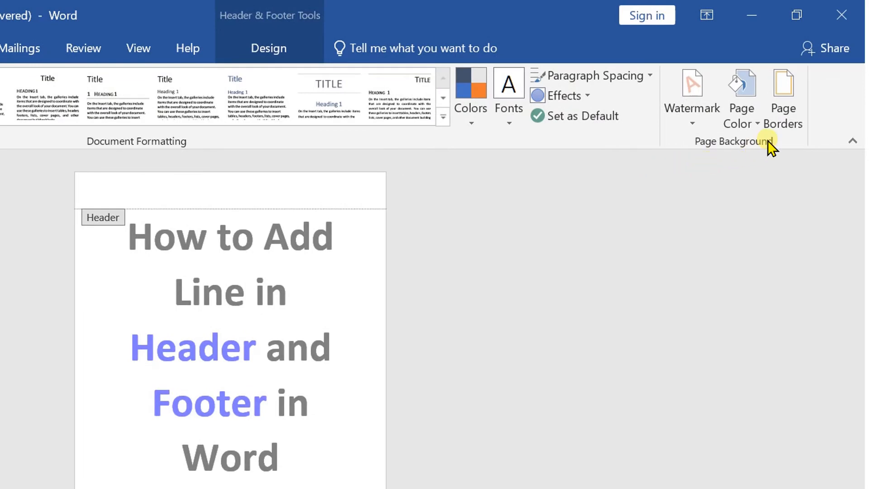
mouse_move(783, 100)
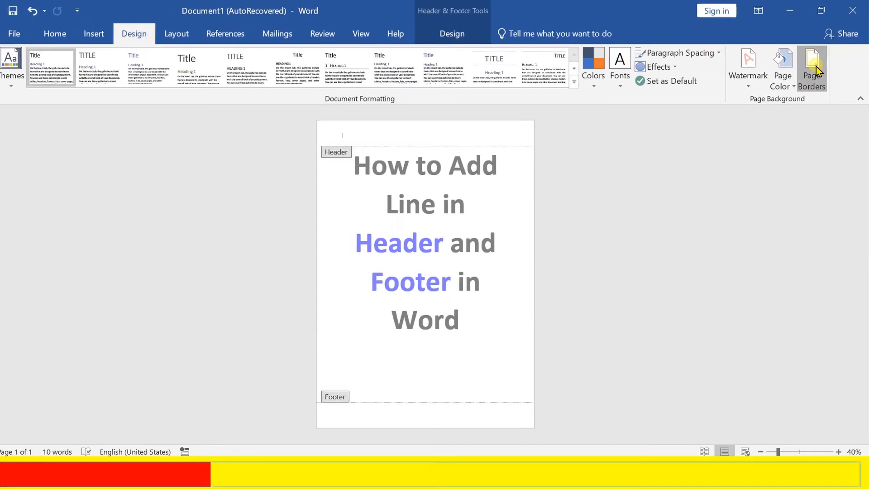
Apply a red 3 pt bottom border to the header paragraph via Borders and Shading
left_click(813, 66)
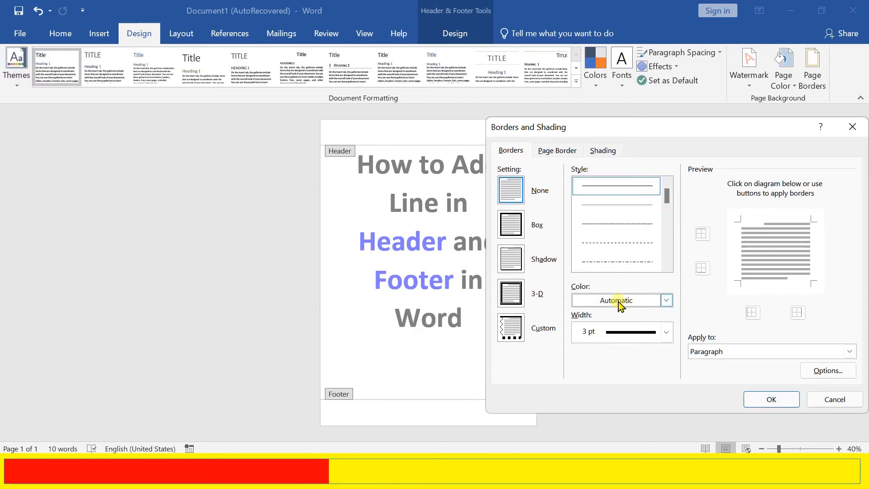
left_click(665, 300)
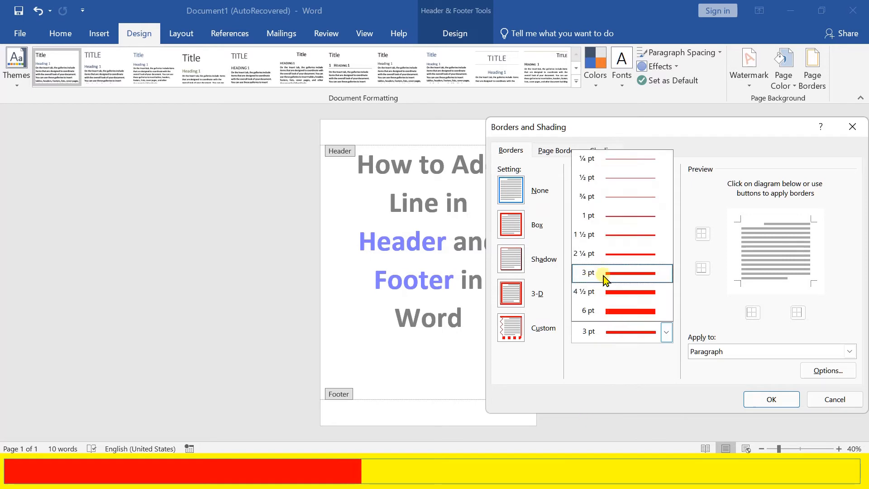
left_click(603, 273)
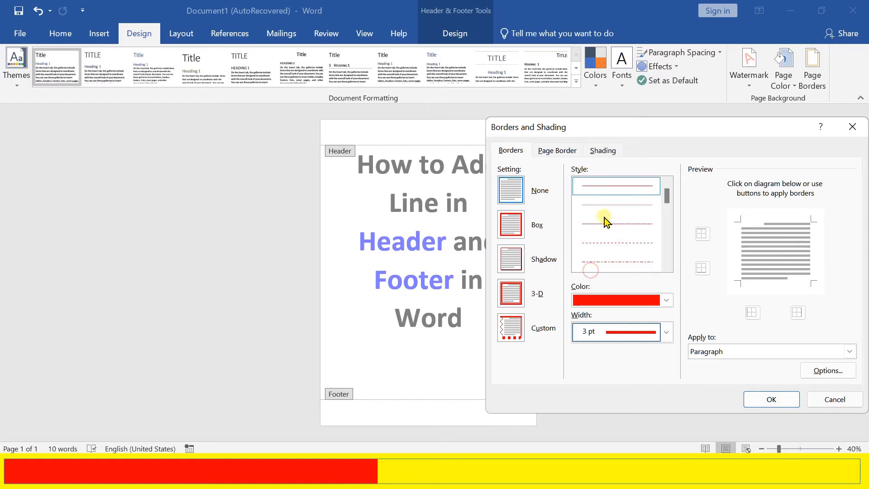
mouse_move(555, 245)
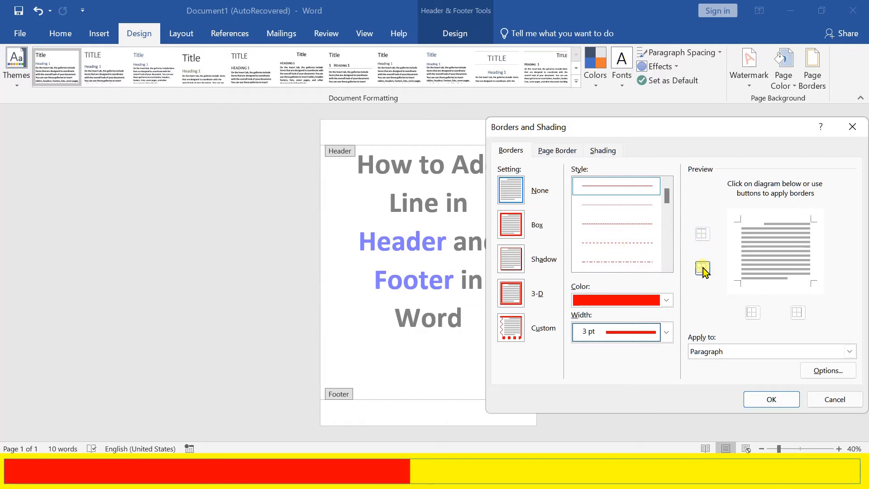
left_click(703, 268)
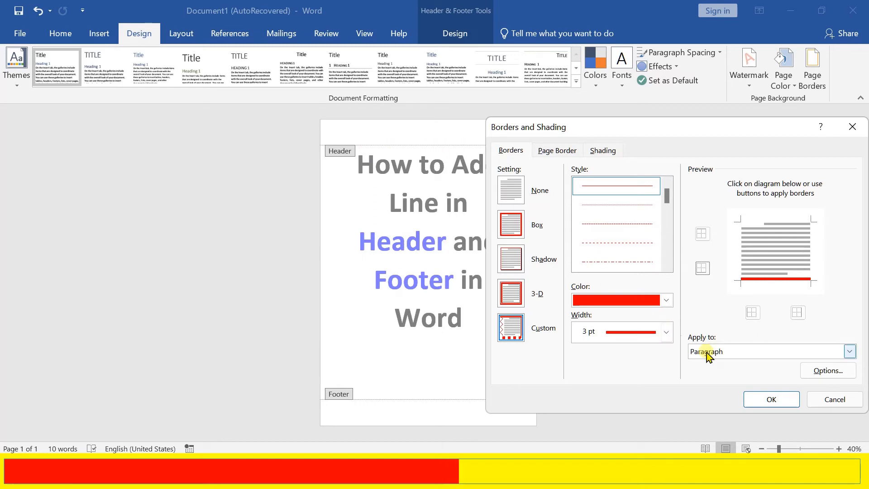
left_click(770, 400)
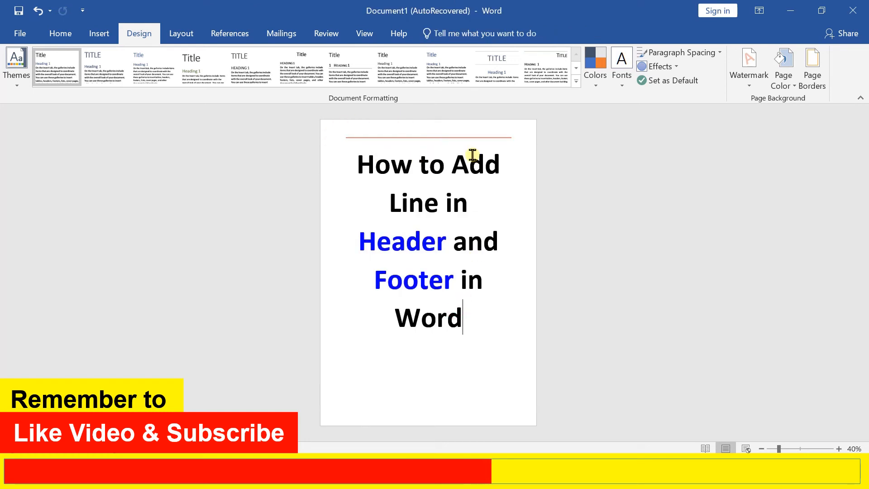
mouse_move(402, 347)
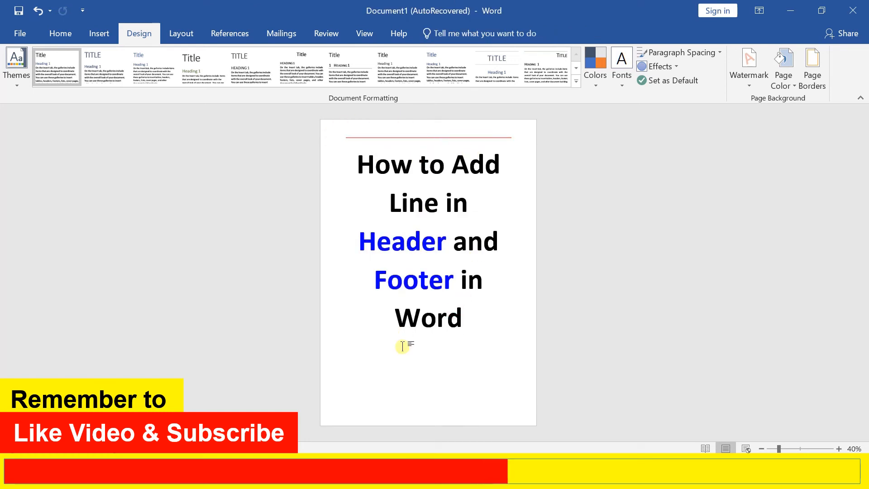
mouse_move(424, 418)
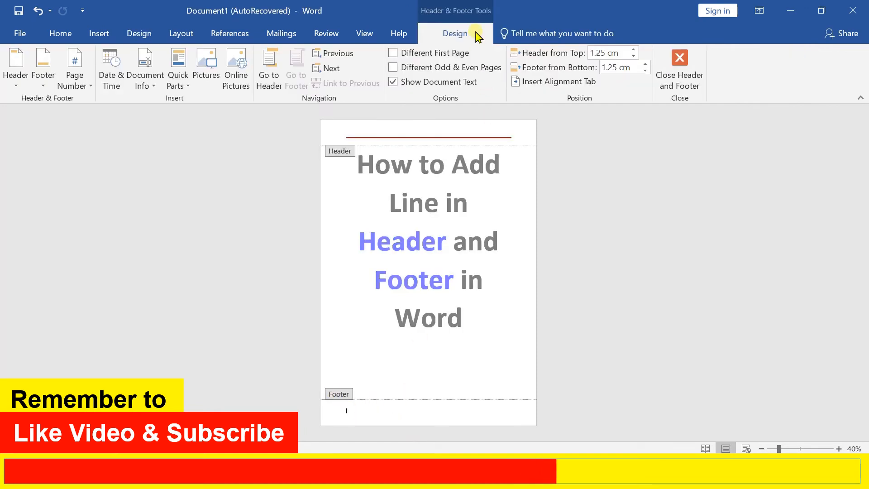
With the footer open, bring up the Borders and Shading settings from Design
left_click(139, 34)
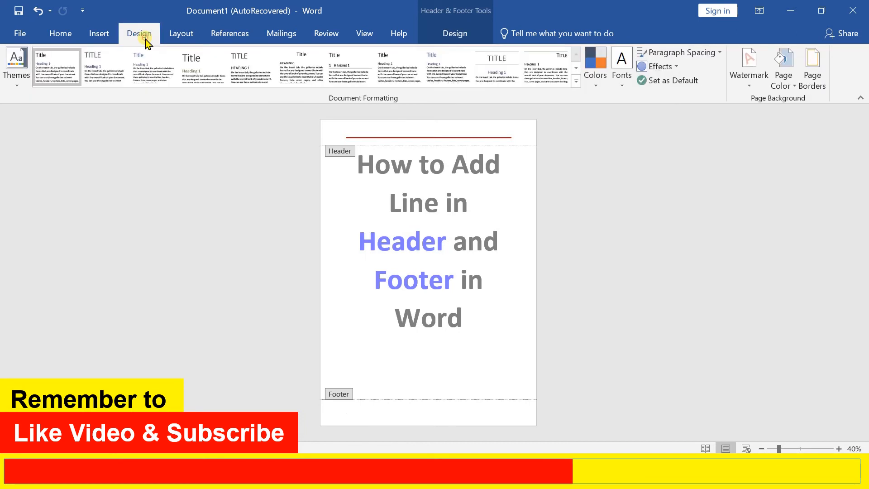
mouse_move(814, 70)
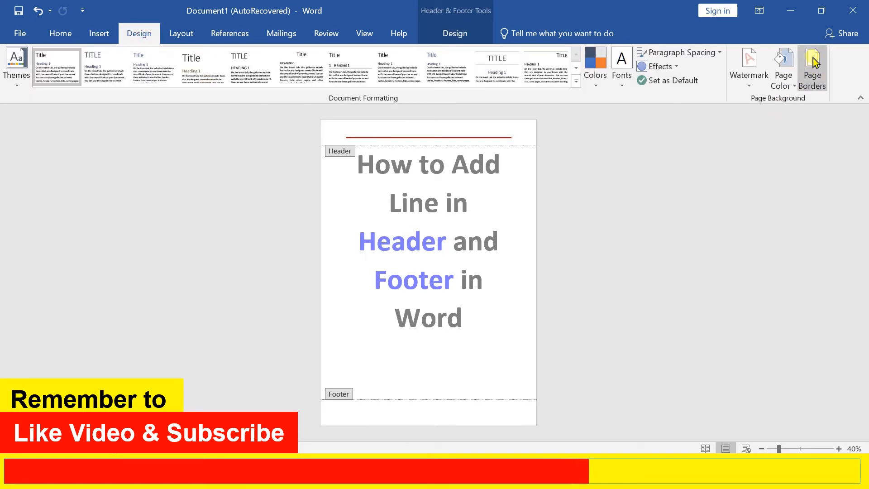
left_click(812, 69)
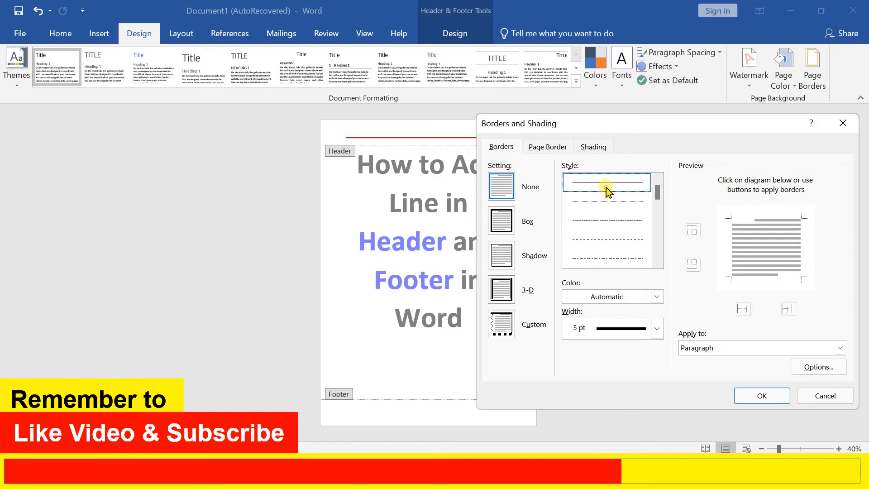
Apply a red 3 pt top border to the footer paragraph
left_click(657, 296)
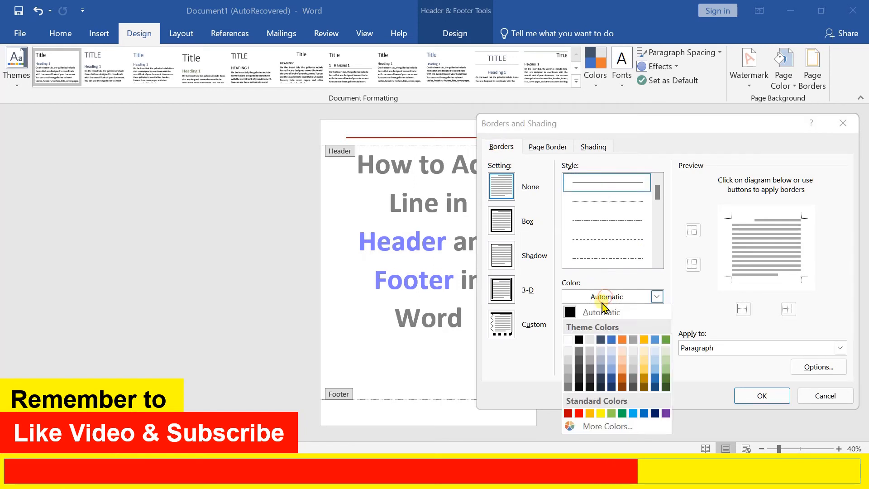
left_click(579, 413)
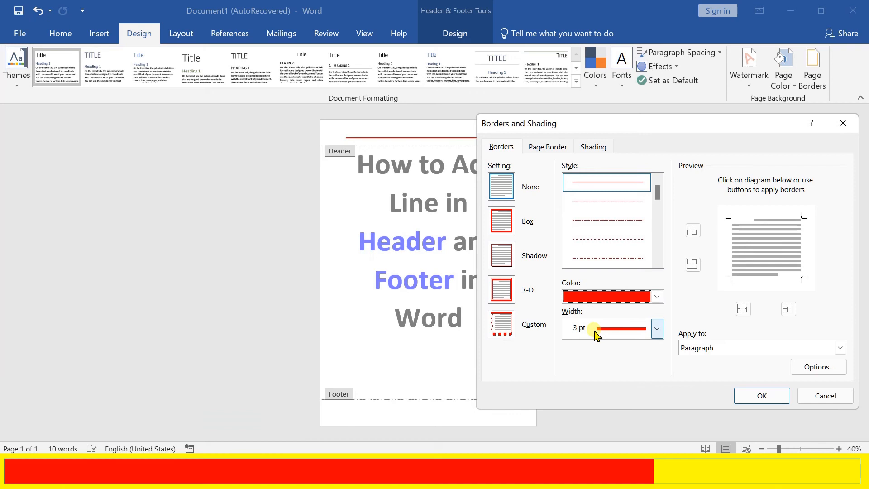
mouse_move(594, 277)
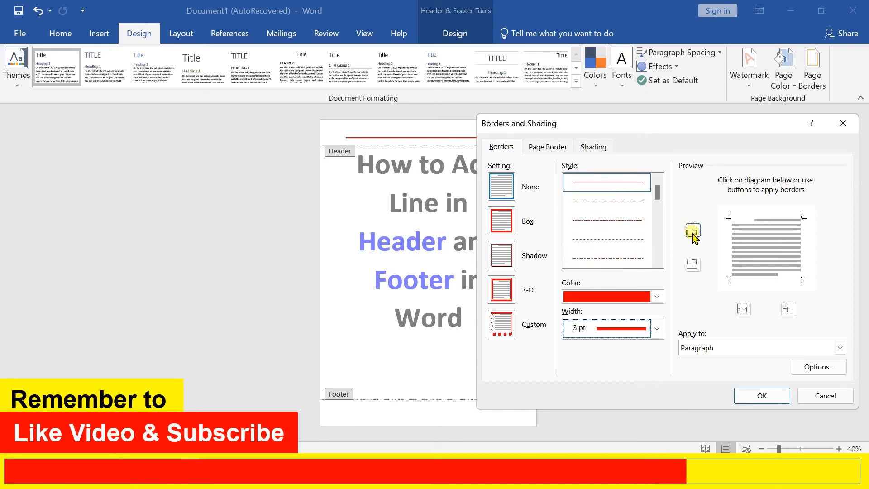
mouse_move(692, 264)
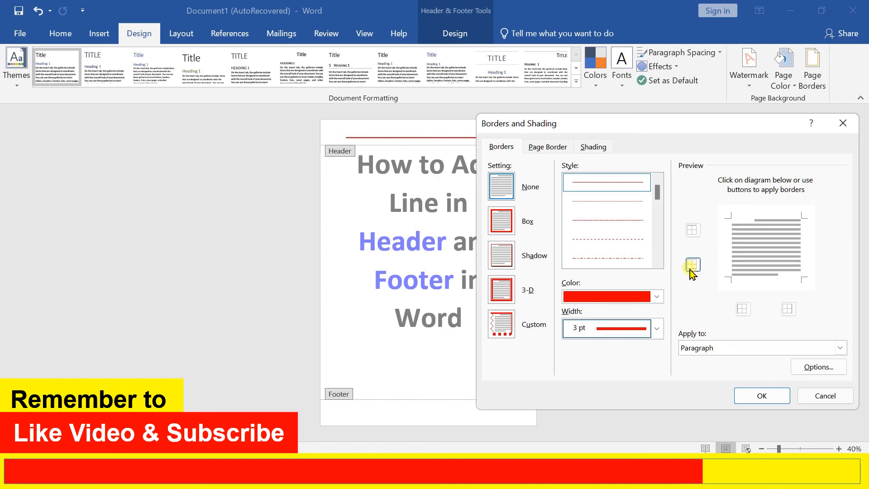
left_click(692, 230)
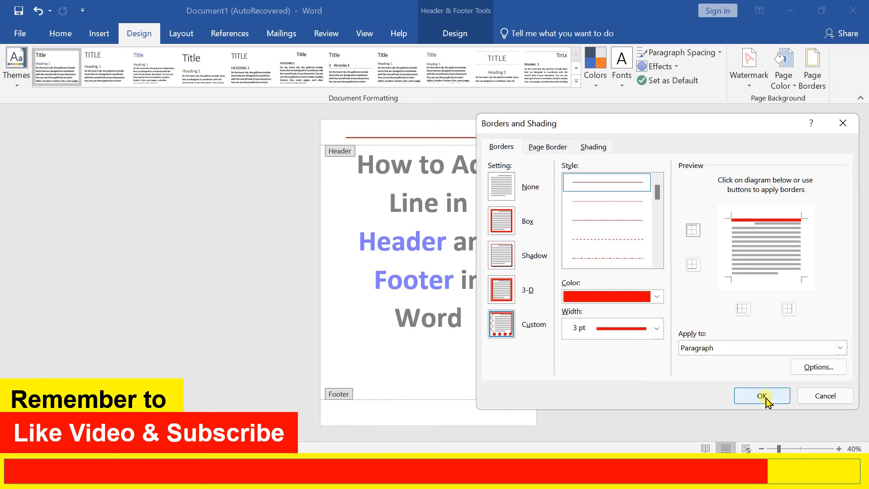
left_click(761, 395)
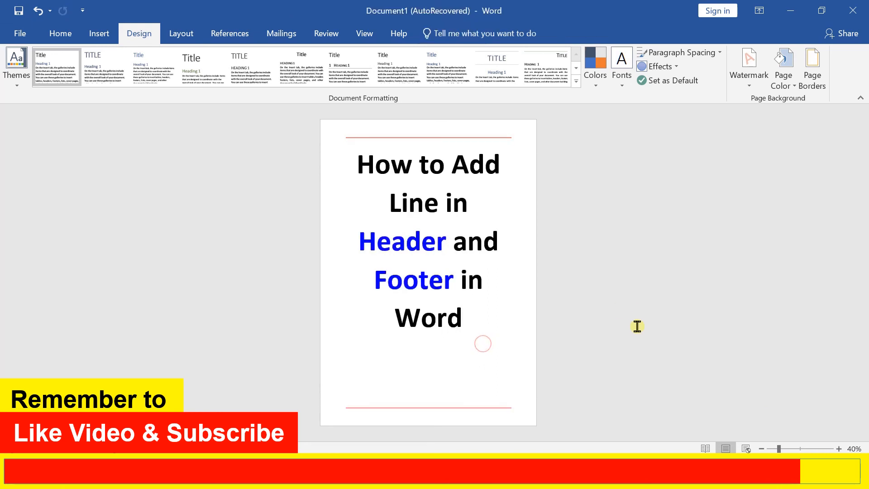
mouse_move(552, 382)
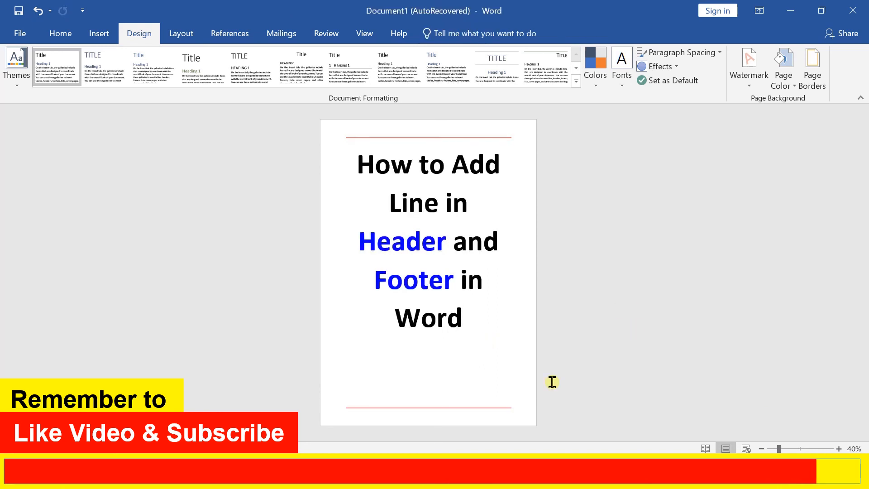
left_click(463, 318)
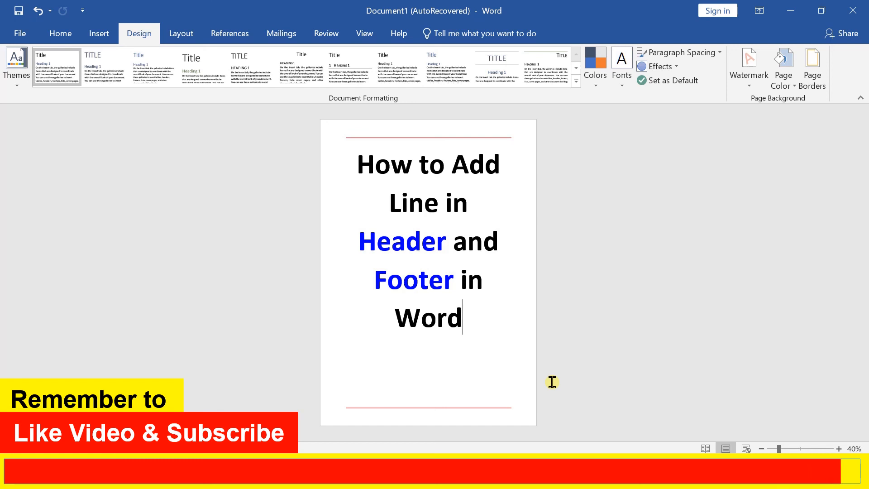